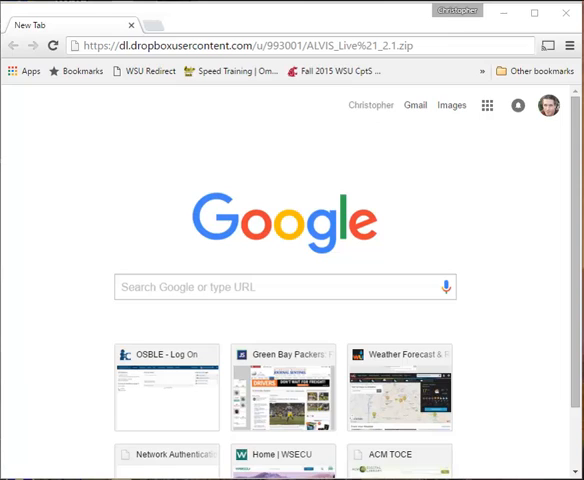
pyautogui.moveTo(442, 160)
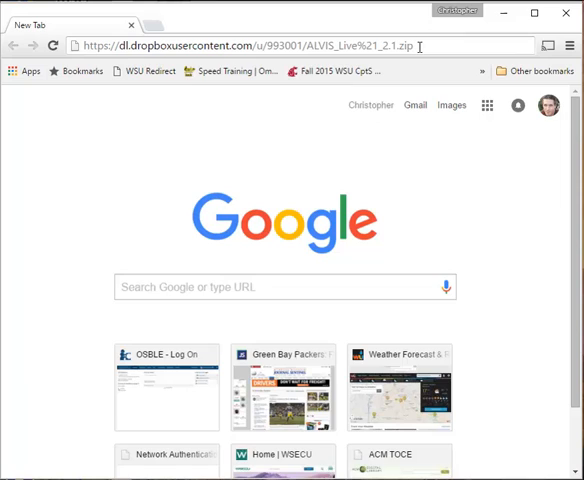
# Step: Download the ALVIS_Live!_2.1.zip from its Dropbox link in Chrome
pyautogui.click(52, 46)
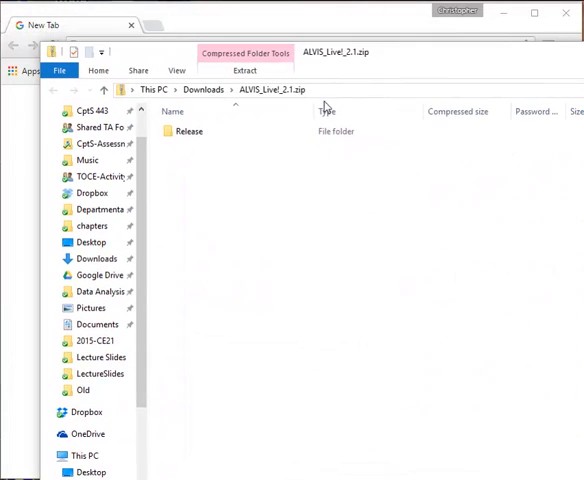
# Step: Enter the Release folder inside the ALVIS_Live!_2.1.zip archive
pyautogui.doubleClick(188, 130)
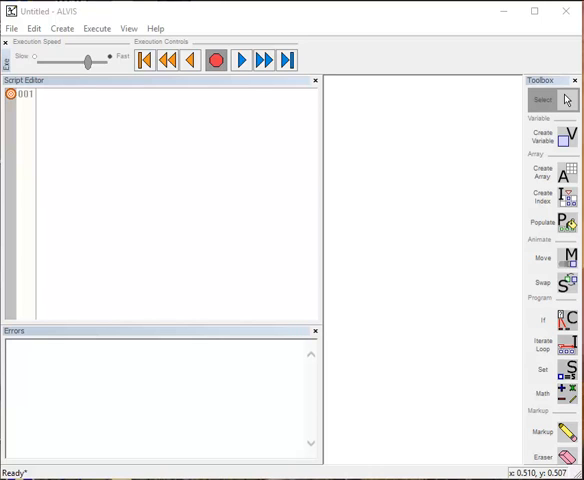
# Step: Create array a1 with 8 empty cells in the animation window
pyautogui.click(542, 172)
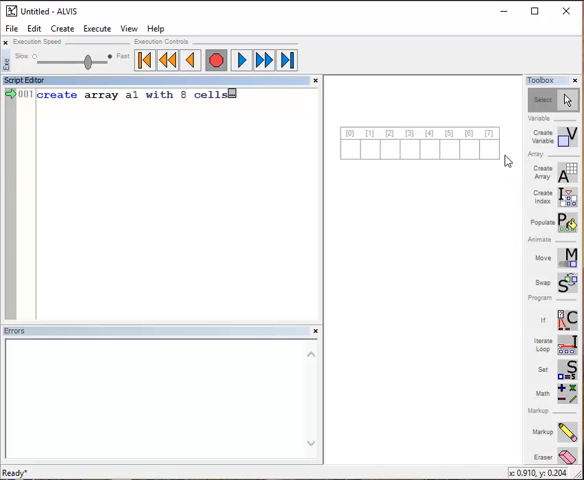
pyautogui.moveTo(502, 178)
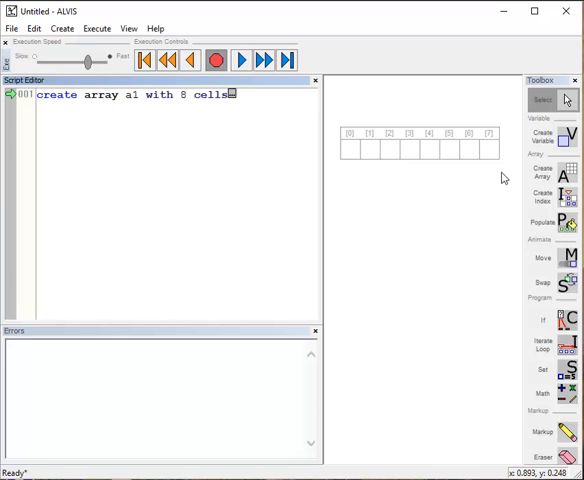
# Step: Populate array a1 with random integers in all eight cells
pyautogui.click(542, 222)
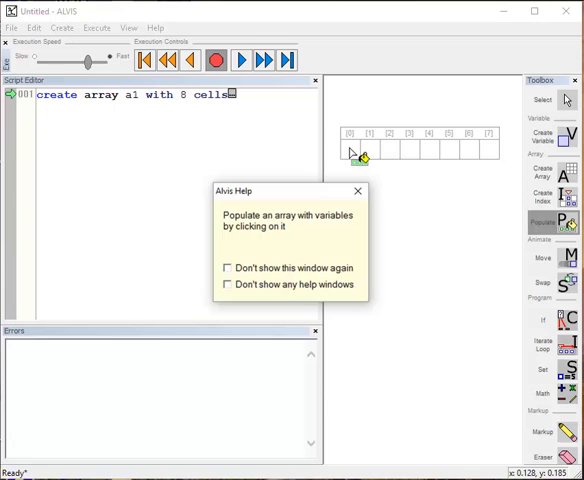
pyautogui.moveTo(356, 156)
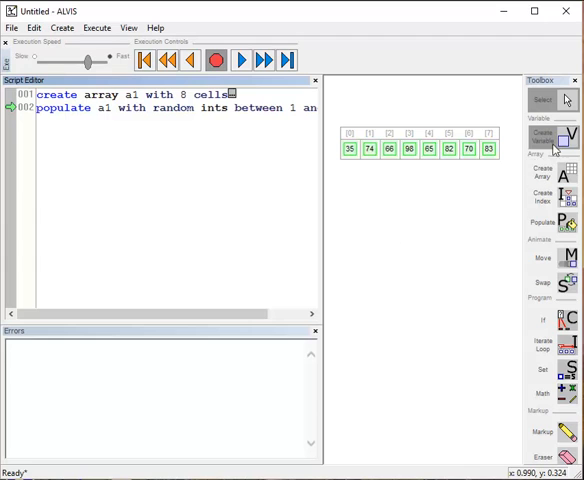
# Step: Create variable v9 set to 0 below the array and rename it maxsofar
pyautogui.click(542, 136)
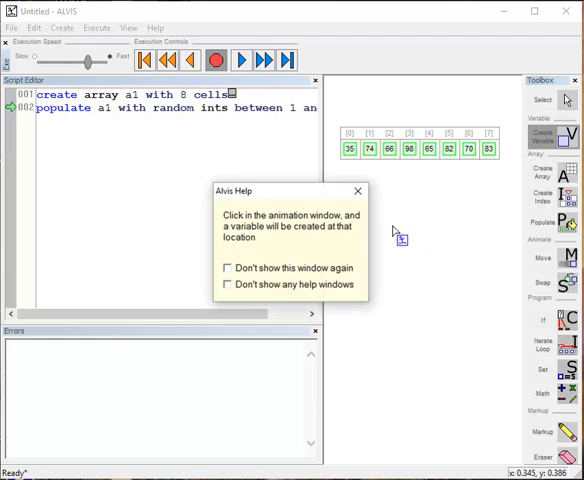
pyautogui.click(392, 222)
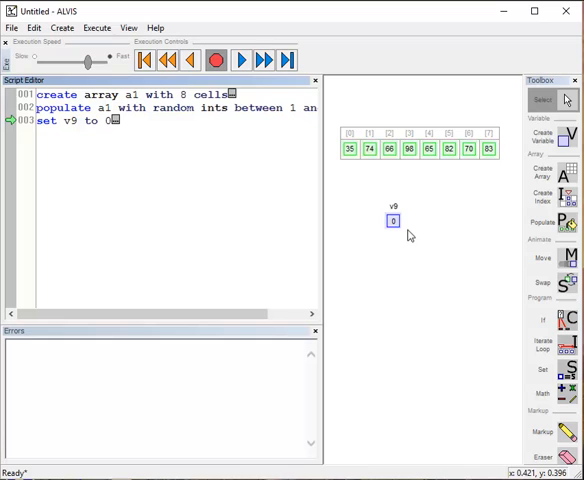
pyautogui.moveTo(516, 232)
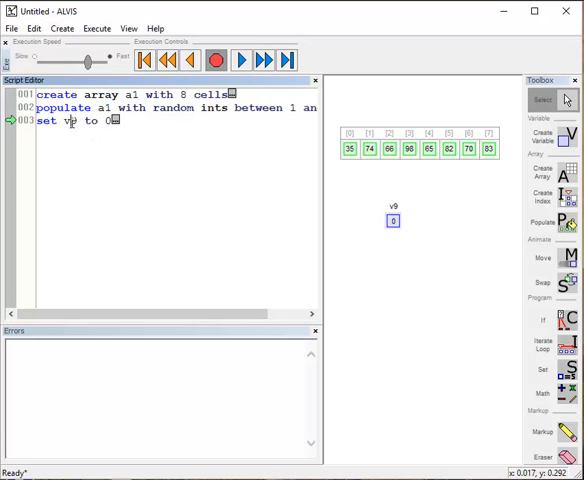
pyautogui.doubleClick(70, 120)
pyautogui.write('maxsofar')
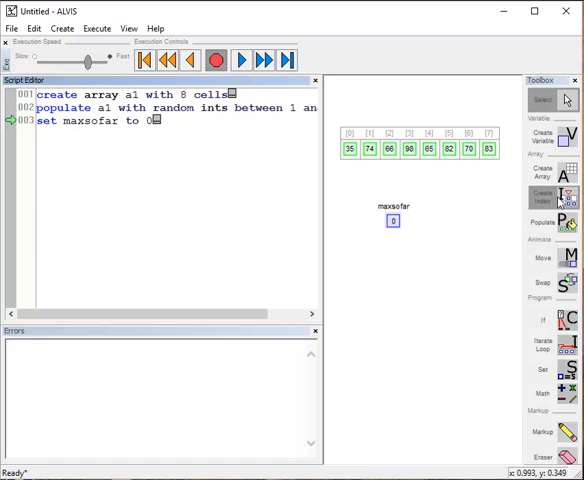
# Step: Create index i1 pointing at cell 0 of array a1
pyautogui.click(544, 196)
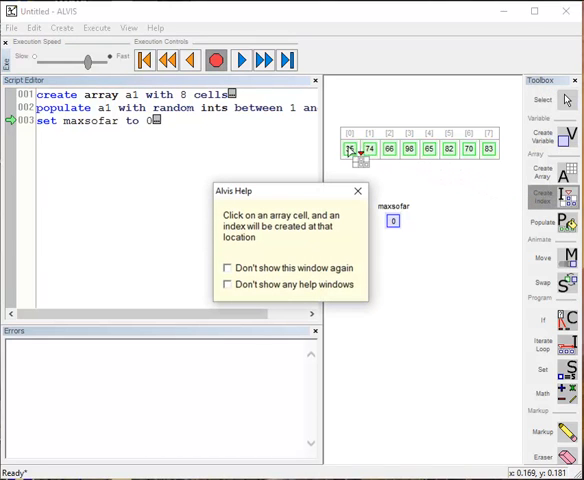
pyautogui.click(350, 148)
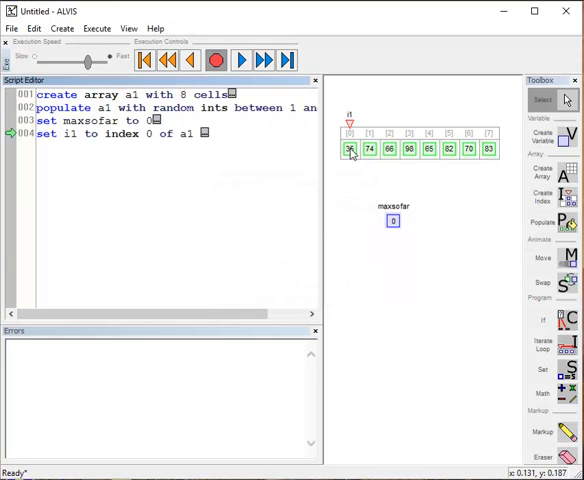
pyautogui.moveTo(328, 300)
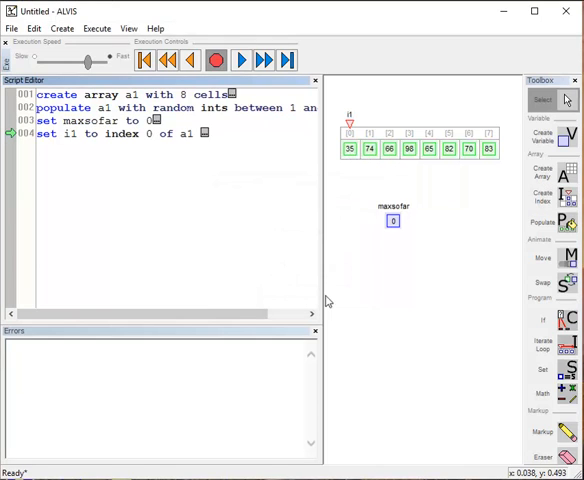
pyautogui.moveTo(328, 310)
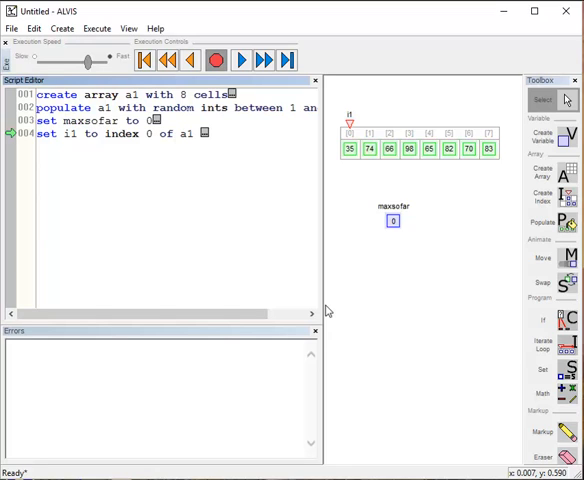
pyautogui.moveTo(376, 312)
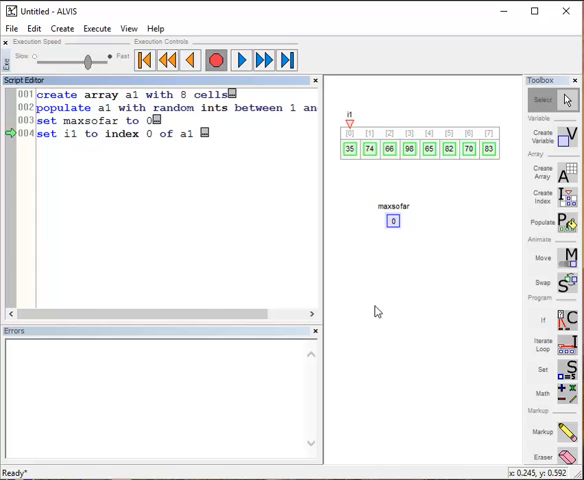
pyautogui.moveTo(568, 344)
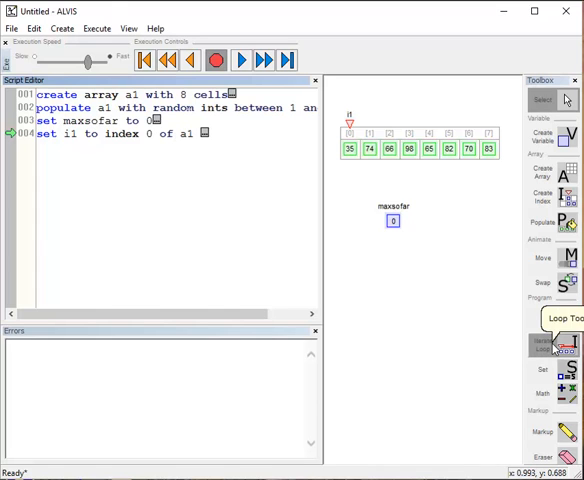
# Step: Add a while loop on i1 < cells of a1 that increments i1 each pass
pyautogui.click(568, 344)
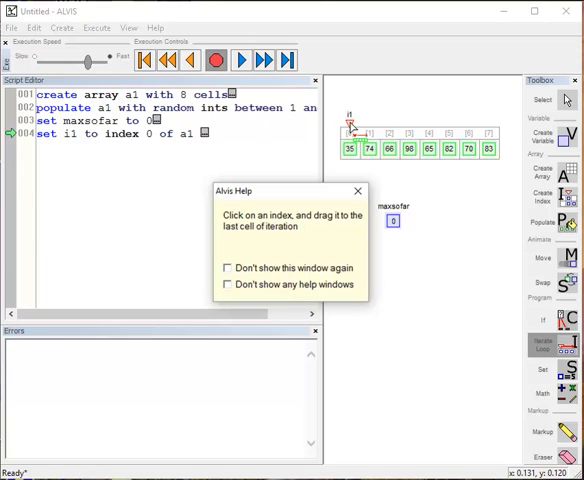
pyautogui.click(356, 190)
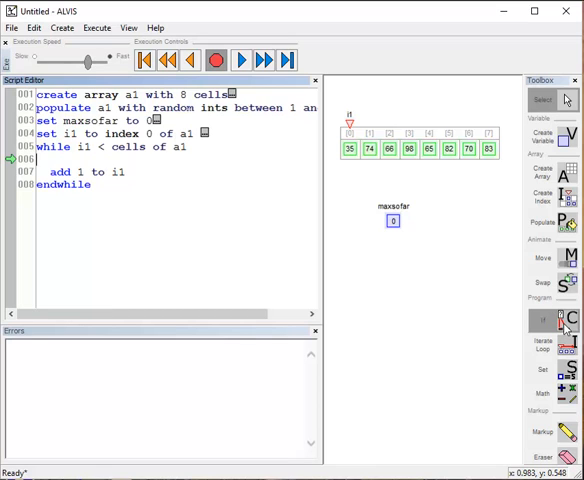
# Step: Add an if block inside the loop comparing a1[i1] against variable maxsofar
pyautogui.click(568, 320)
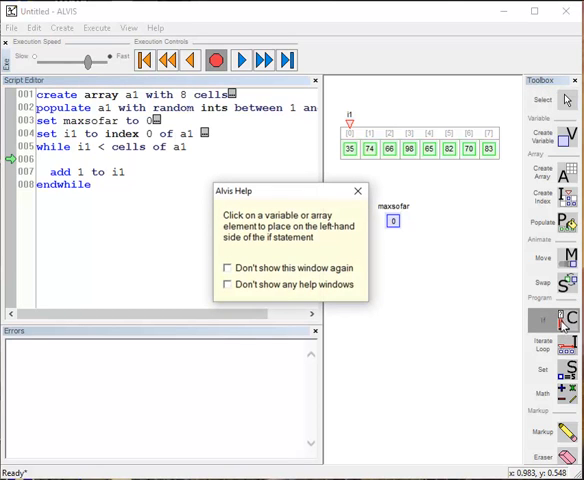
pyautogui.moveTo(454, 208)
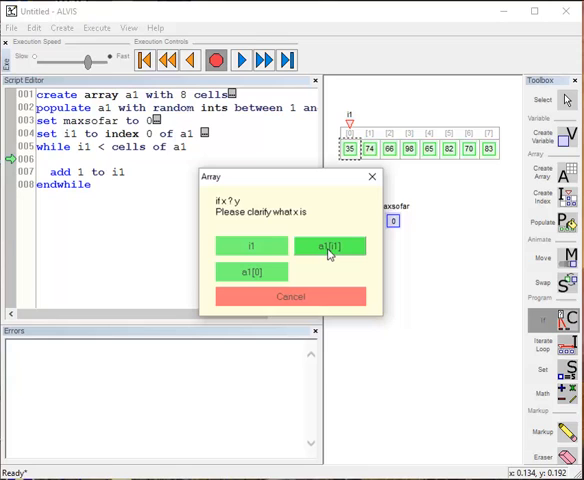
pyautogui.click(330, 246)
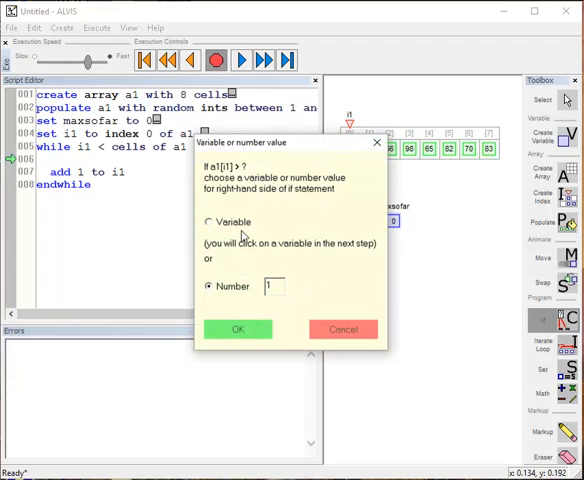
pyautogui.click(236, 328)
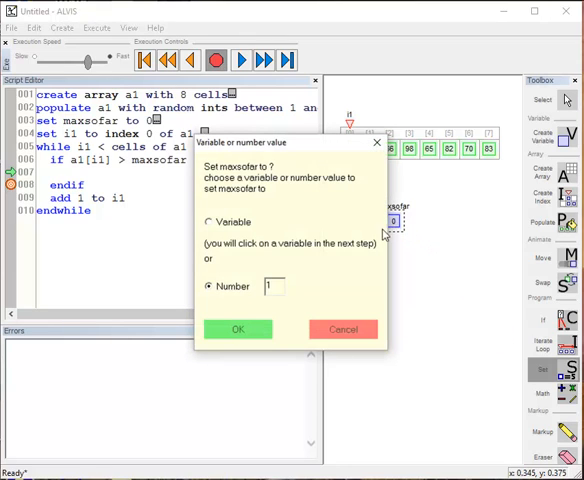
# Step: Set maxsofar to a1[i1] inside the if body, completing FindMax
pyautogui.click(208, 220)
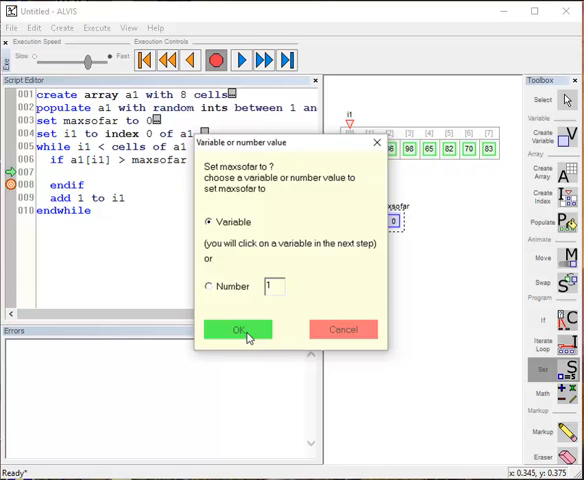
pyautogui.click(236, 328)
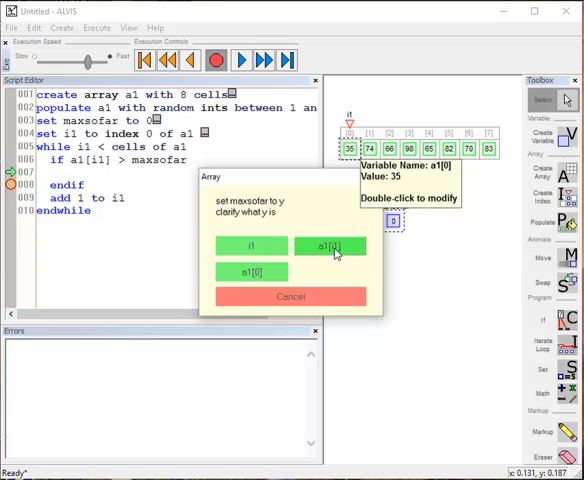
pyautogui.click(330, 246)
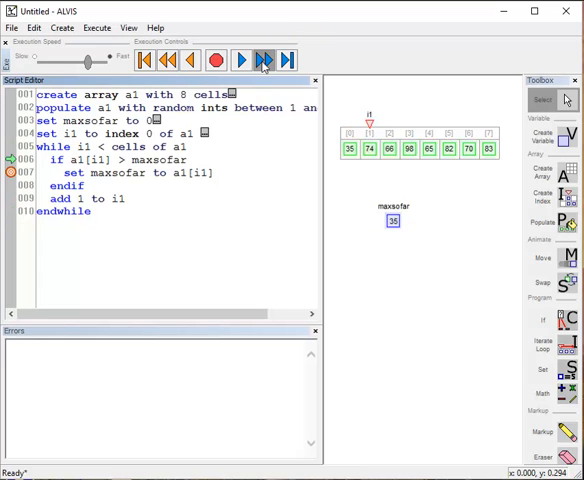
# Step: Step the script four times, advancing index i1 along array a1
pyautogui.click(264, 60)
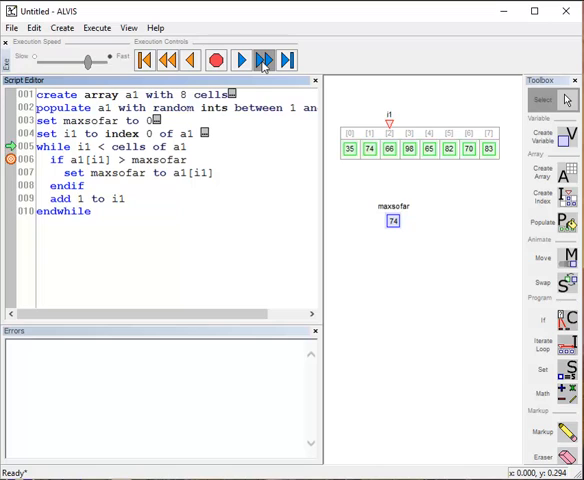
pyautogui.click(264, 60)
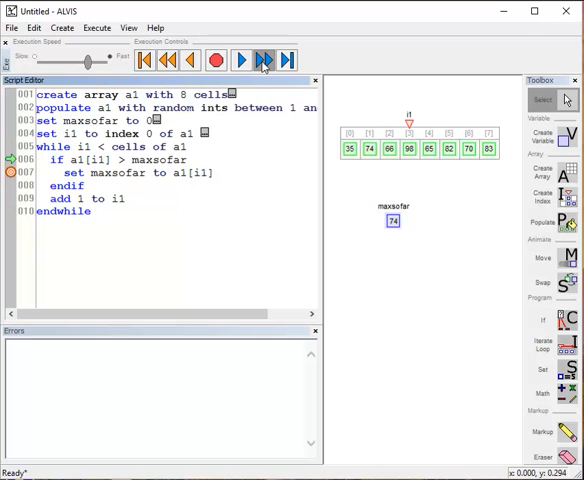
pyautogui.click(264, 60)
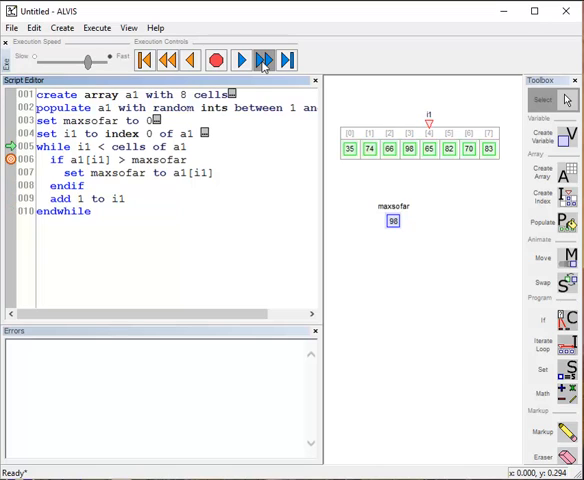
pyautogui.click(264, 60)
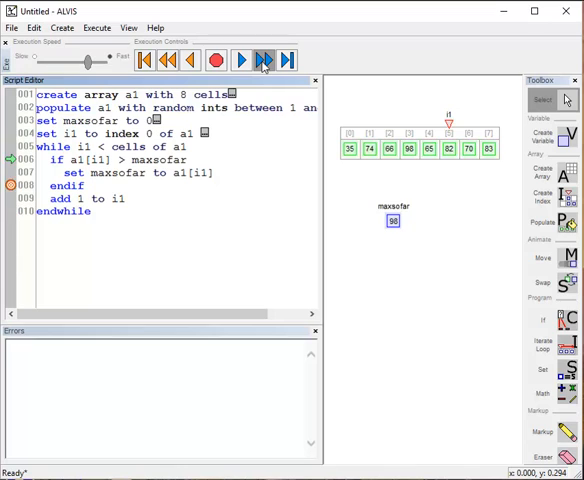